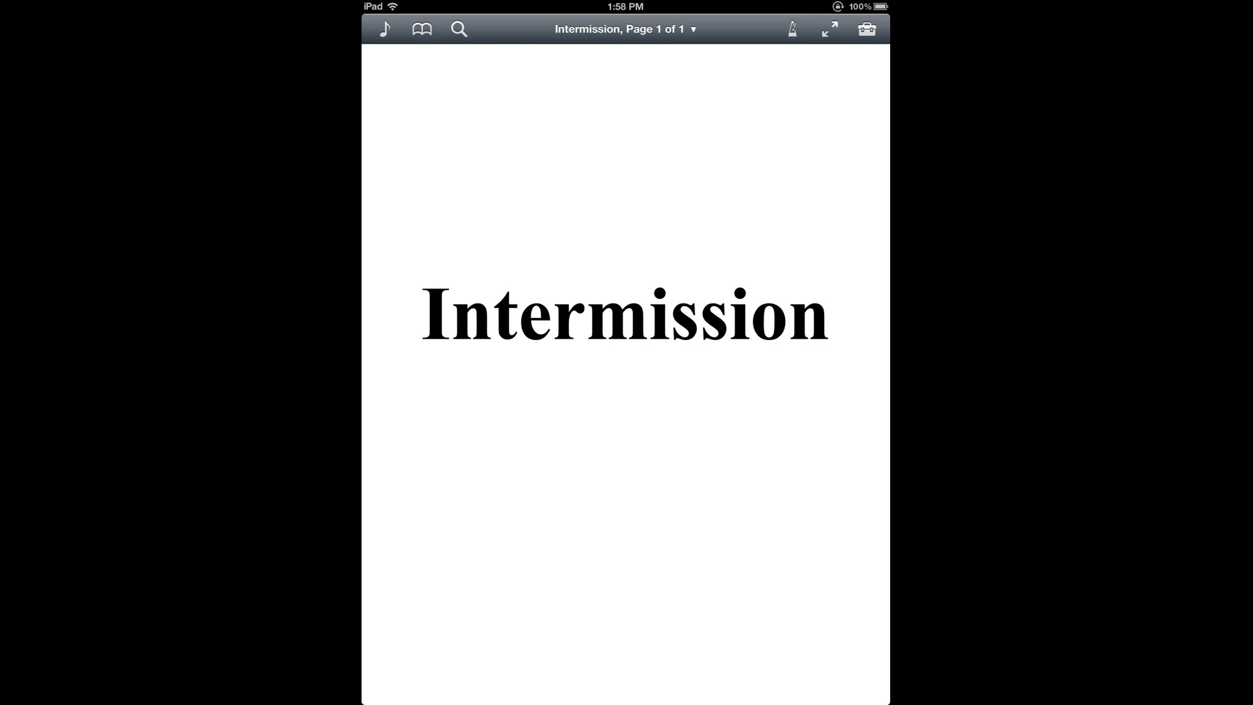
# - Show the setlists list over the Intermission score, with Choir Concert on top
pyautogui.click(383, 28)
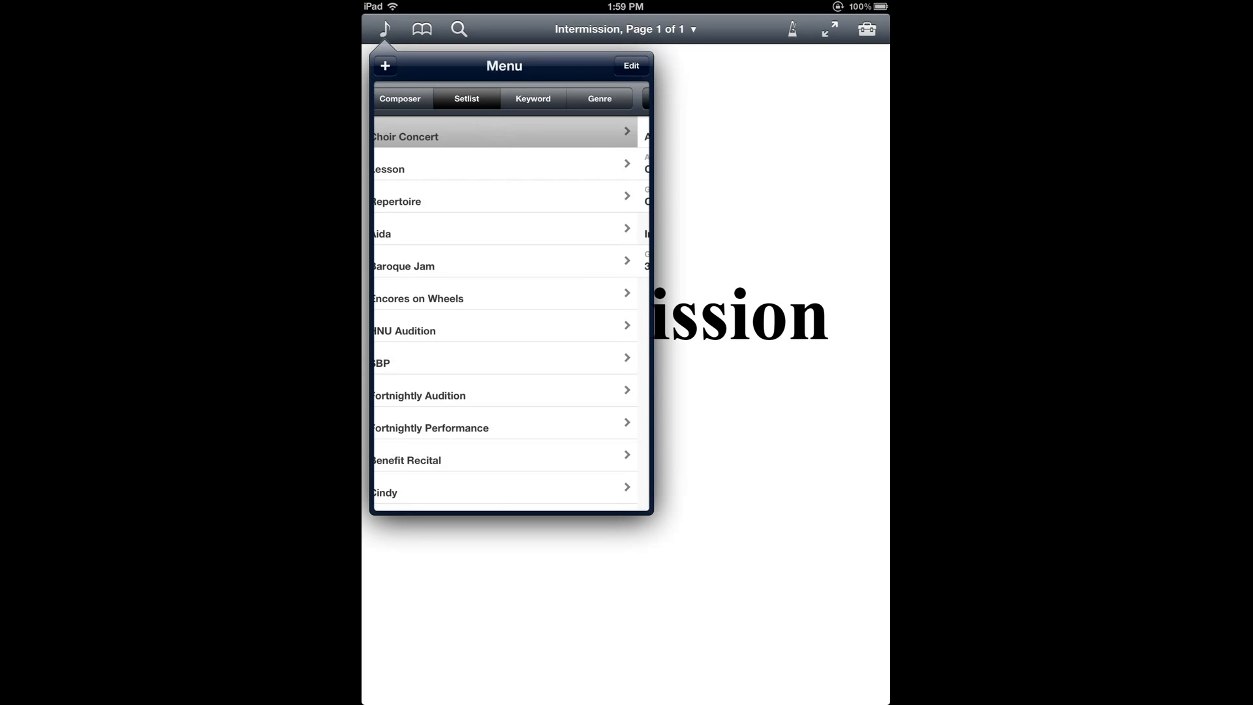
pyautogui.click(406, 136)
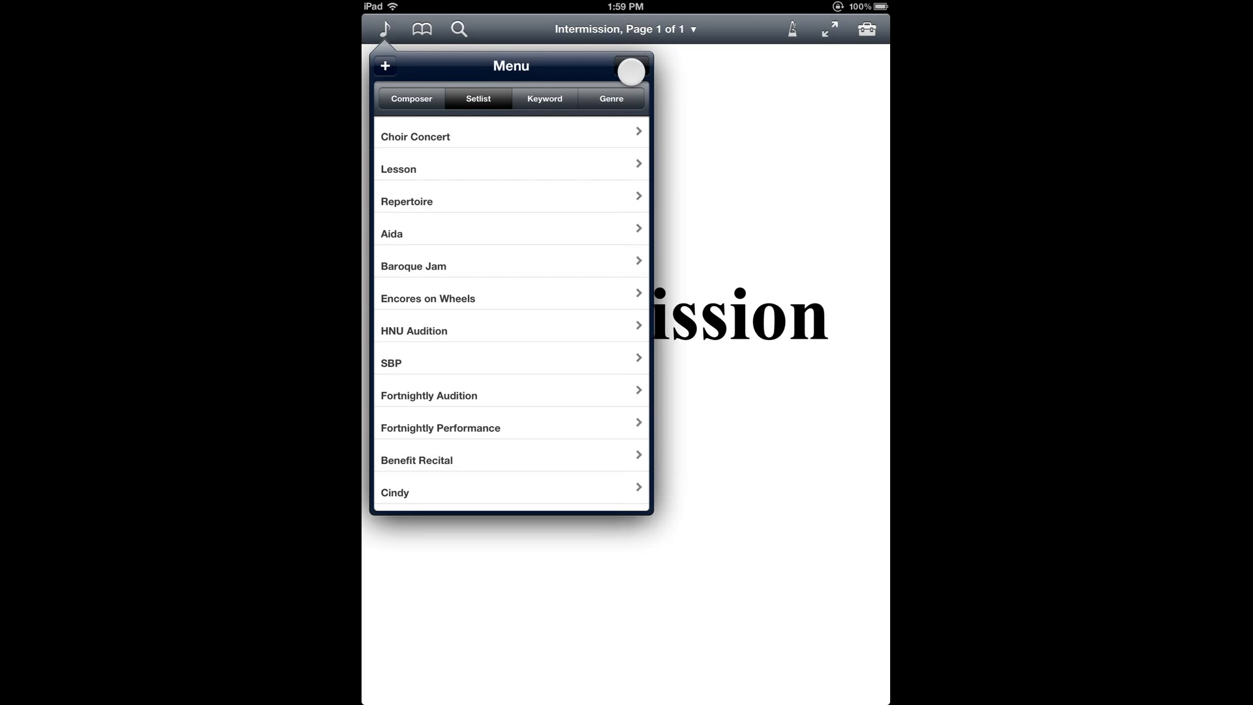
pyautogui.click(630, 72)
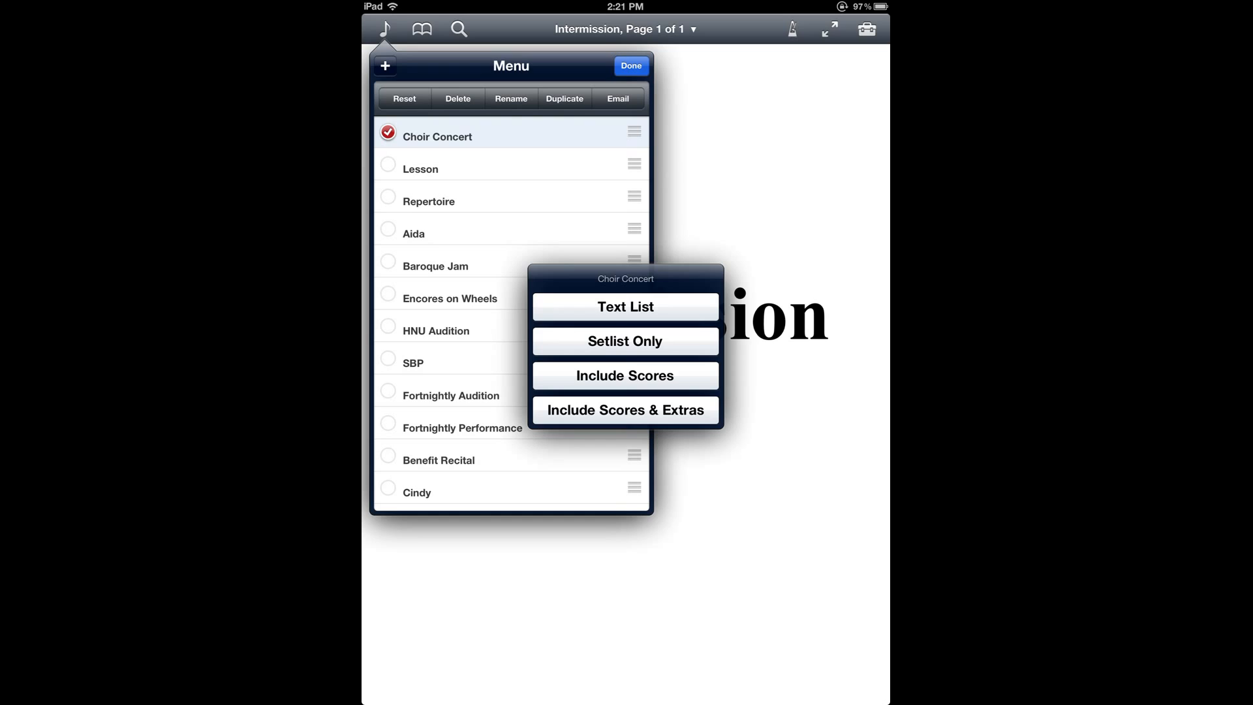
# - Bring up the Include Scores & Extras sharing option for the Choir Concert setlist
pyautogui.click(625, 410)
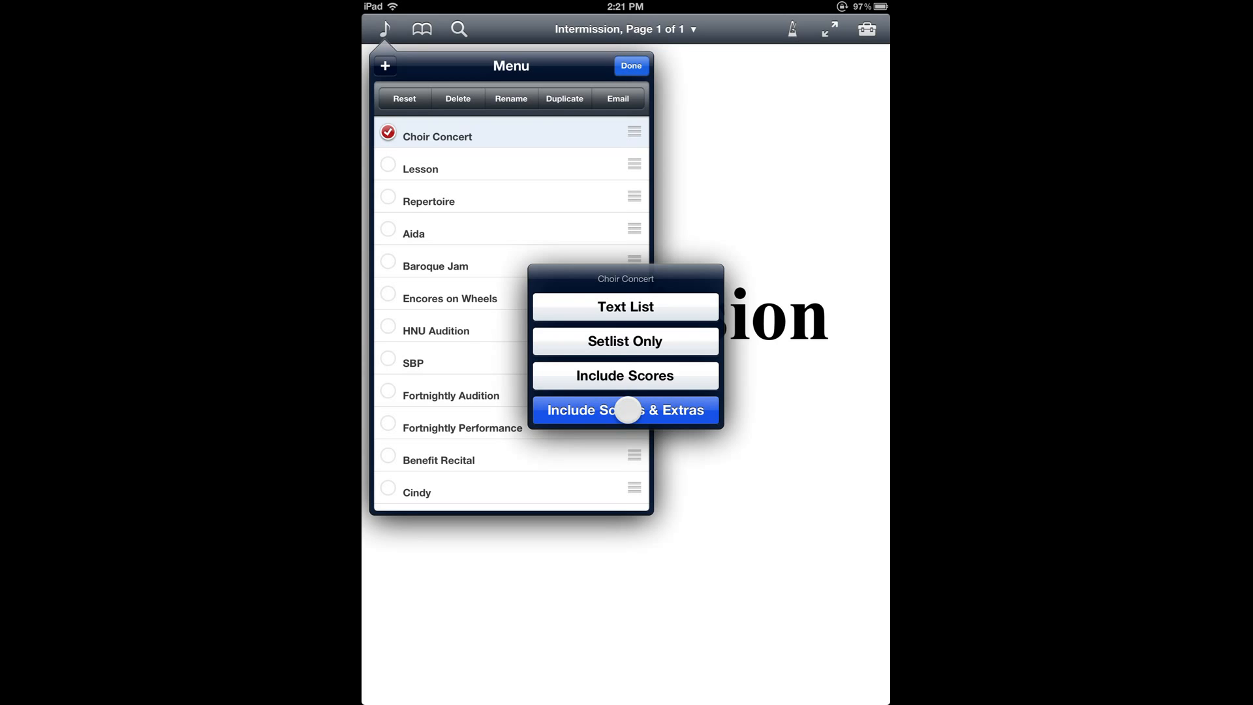
pyautogui.click(626, 410)
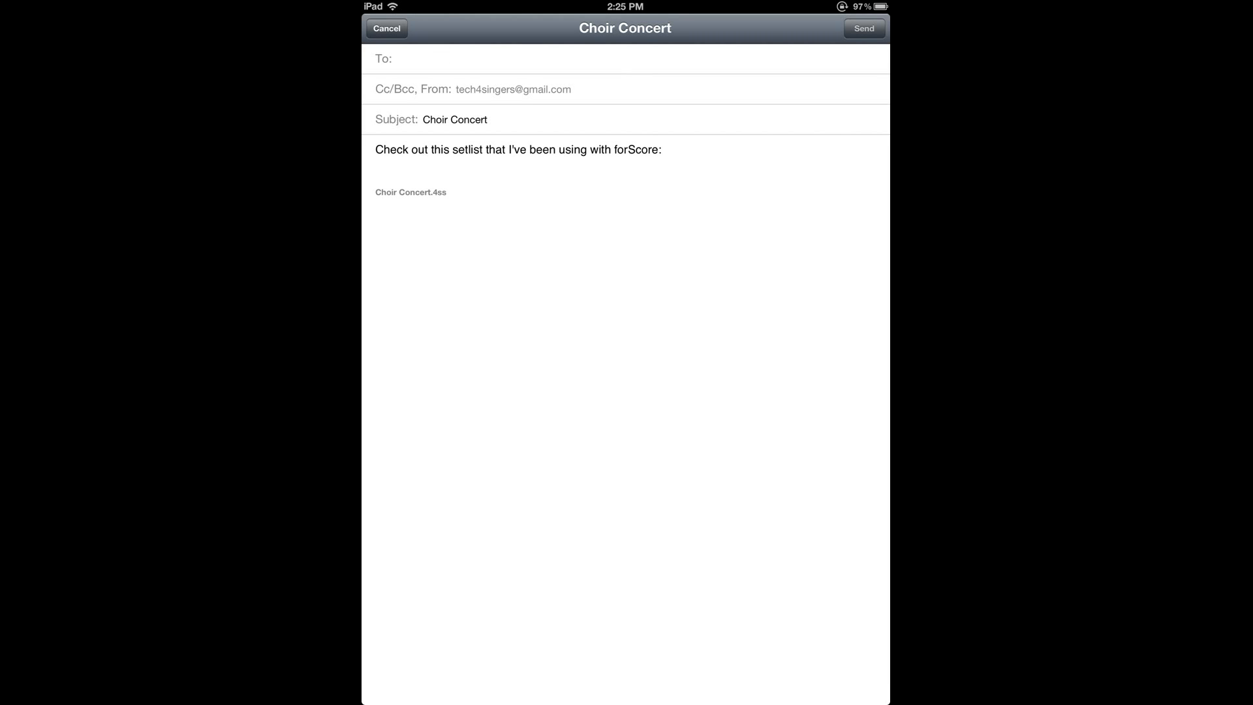
pyautogui.click(415, 59)
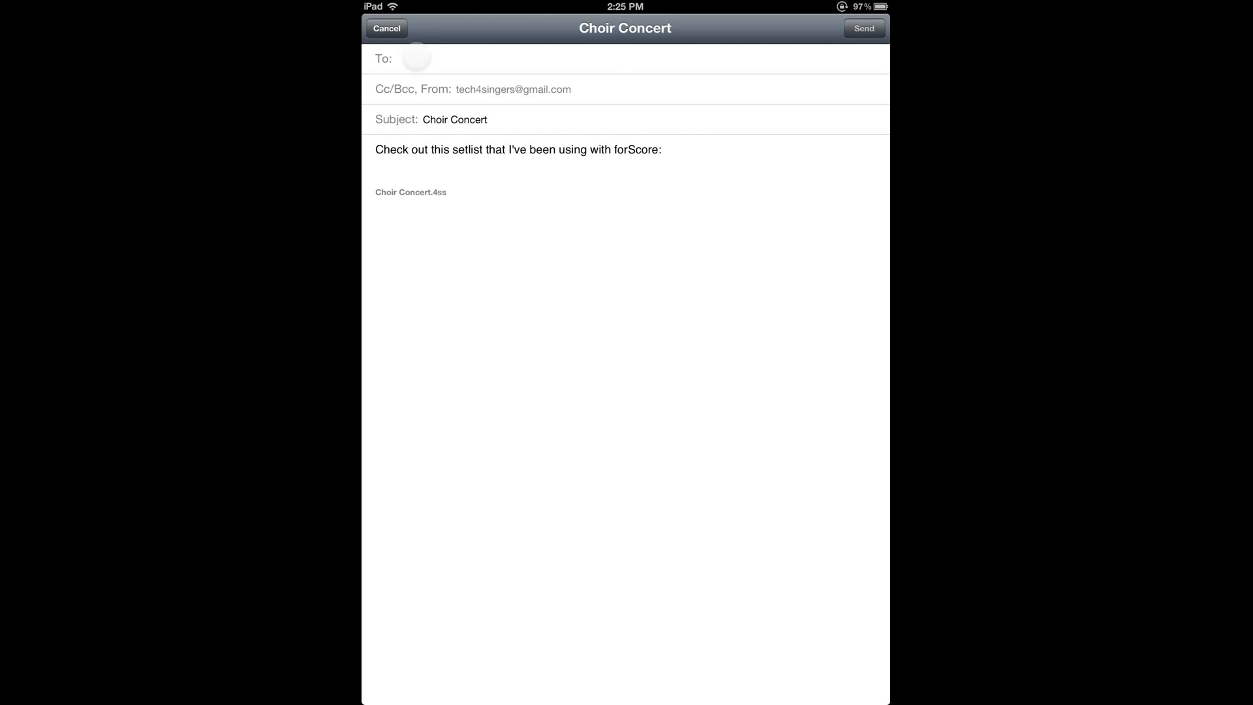
pyautogui.click(415, 58)
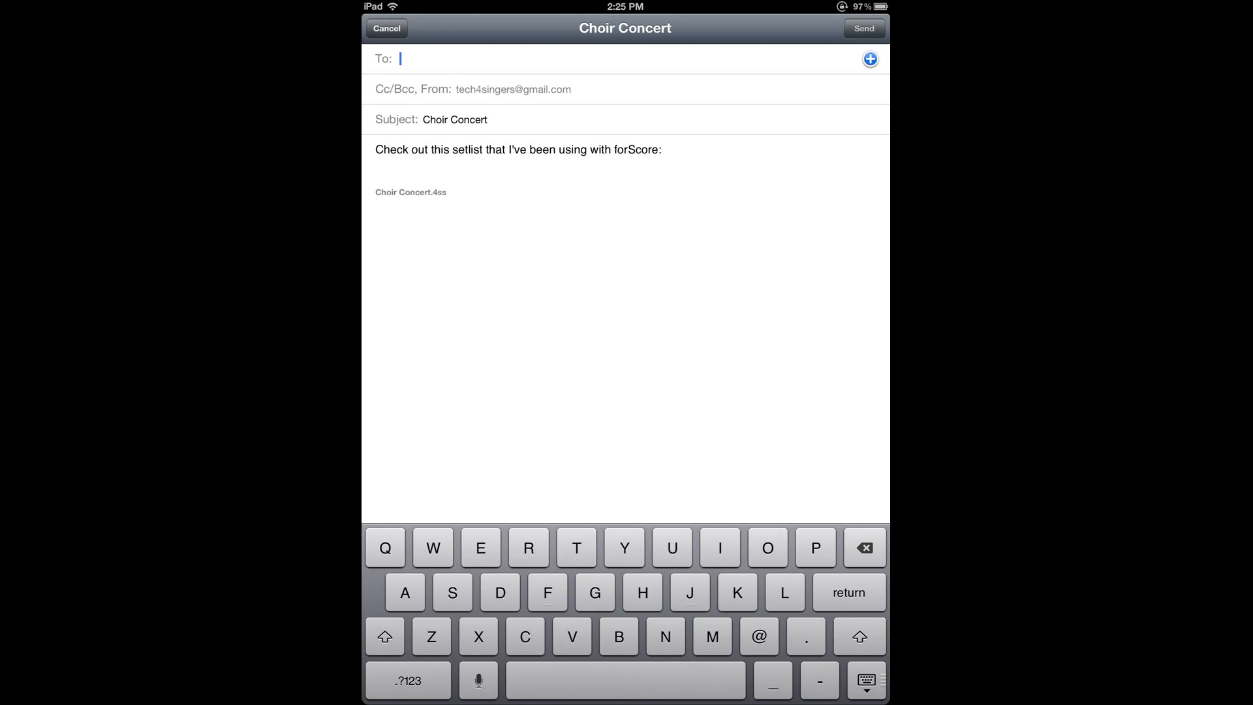
pyautogui.click(399, 89)
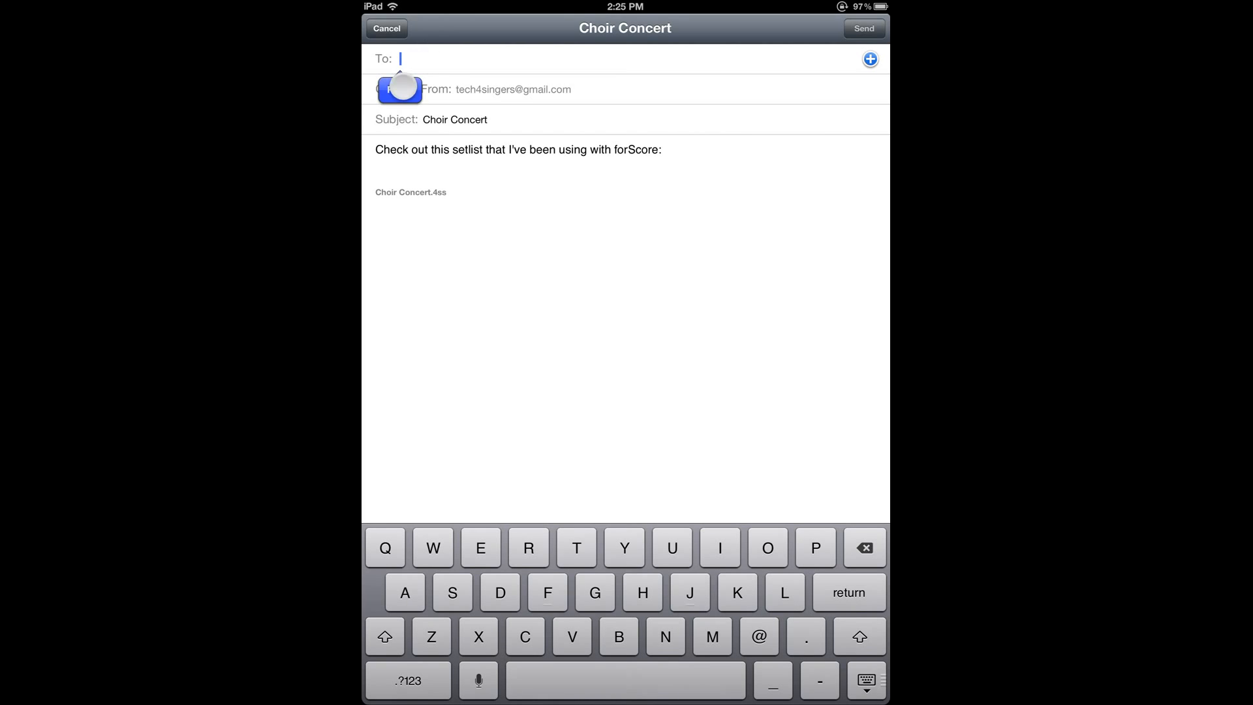
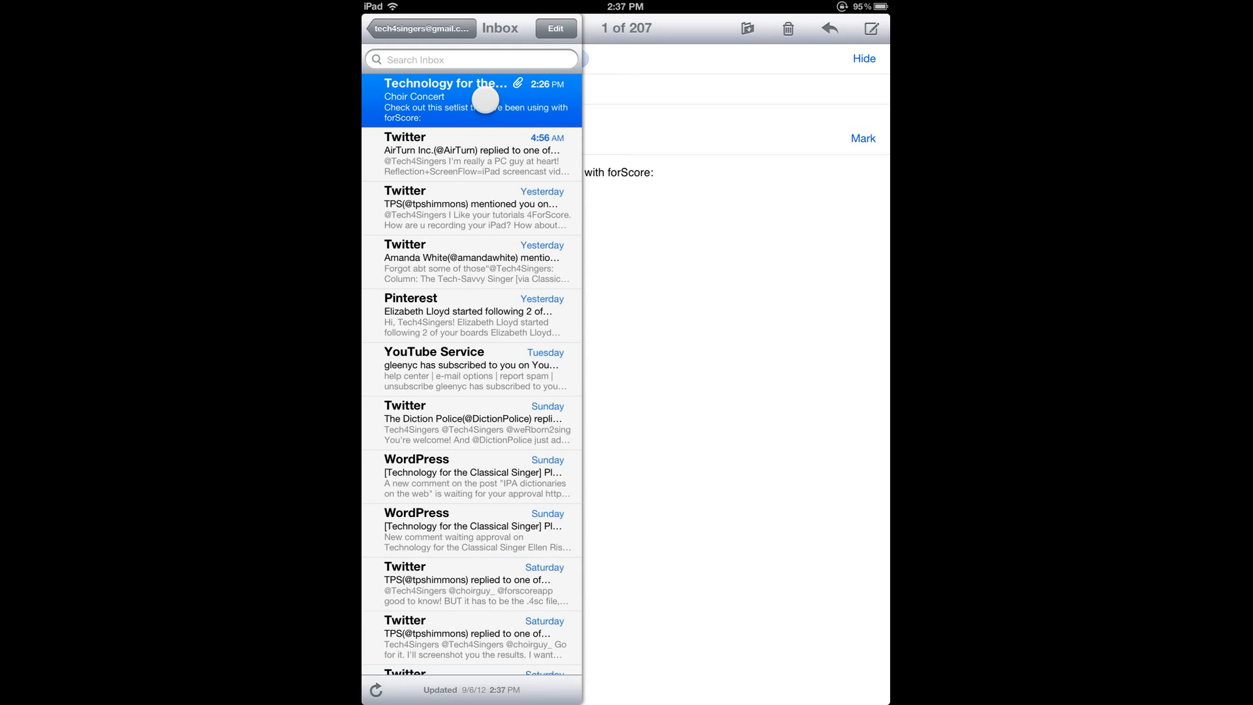
# - Open the Choir Concert email and import its Choir Concert.4ss attachment into forScore
pyautogui.click(469, 100)
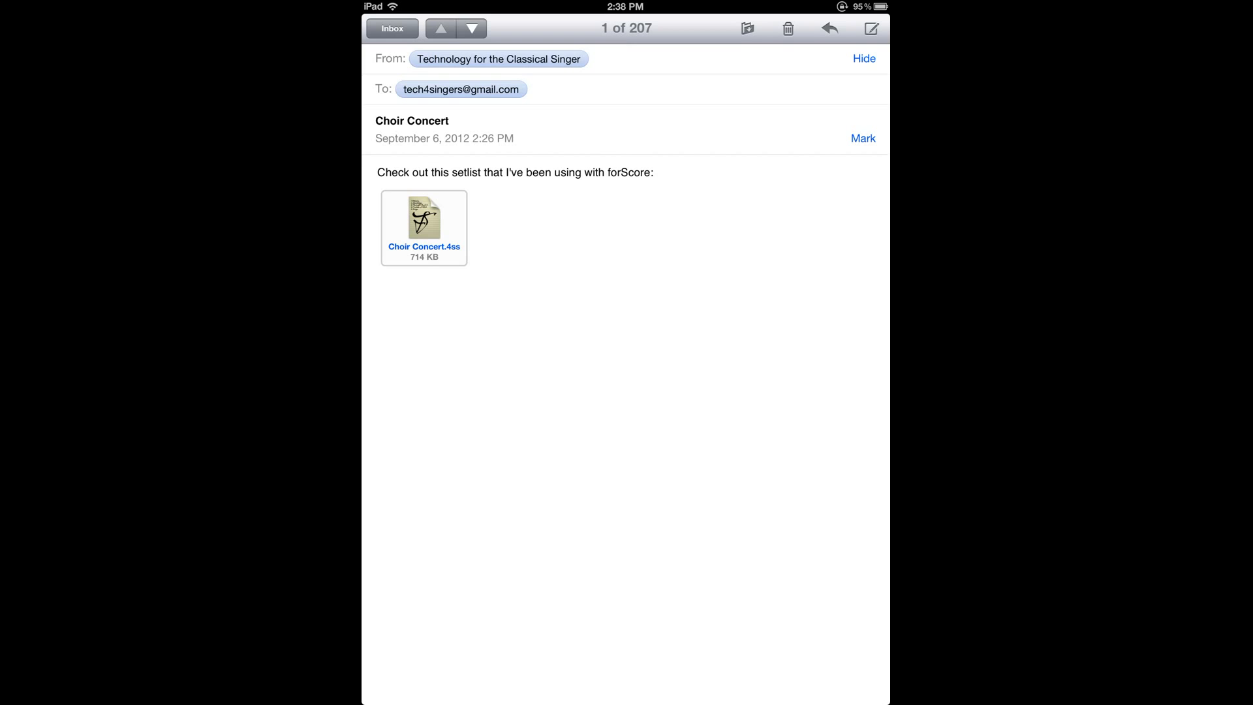
pyautogui.click(423, 216)
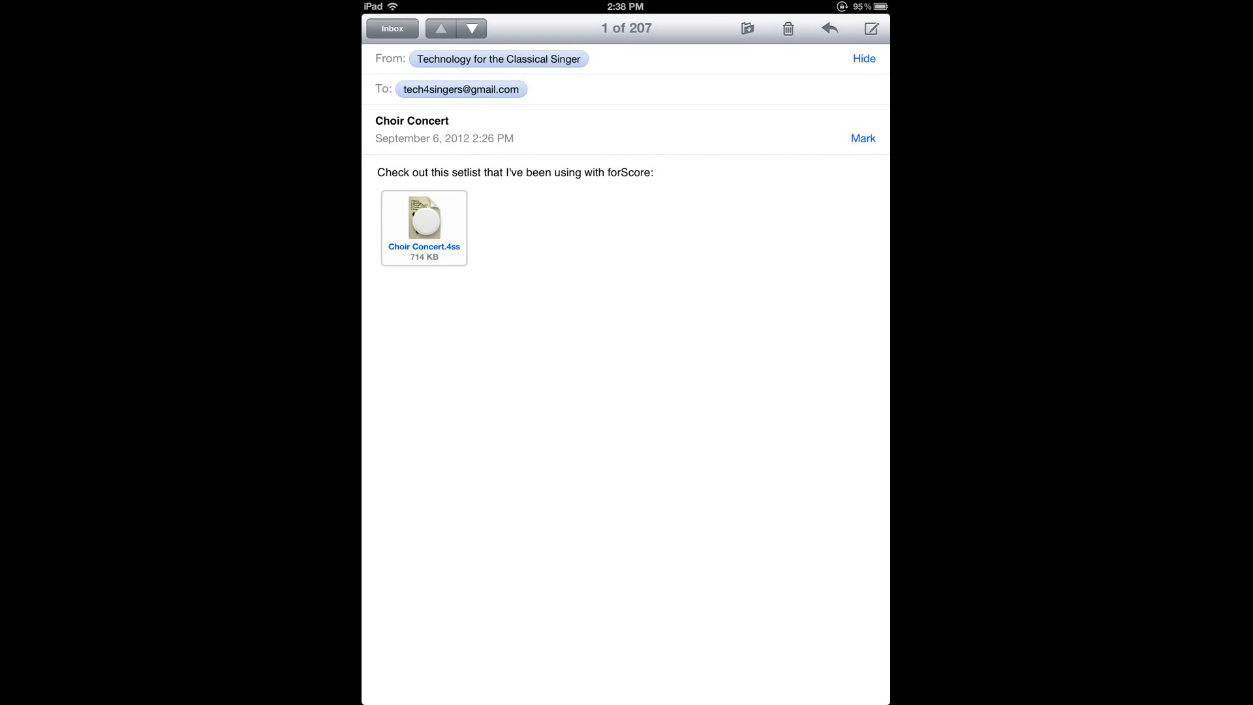
pyautogui.click(423, 220)
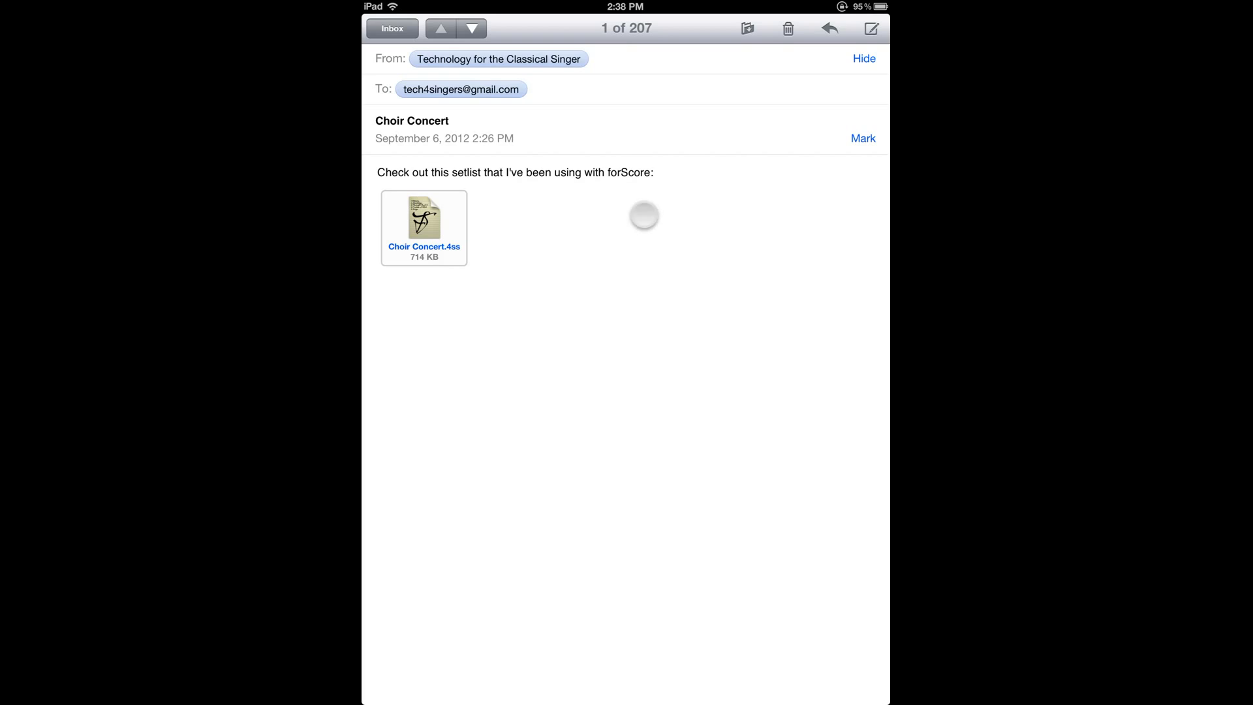
pyautogui.click(423, 228)
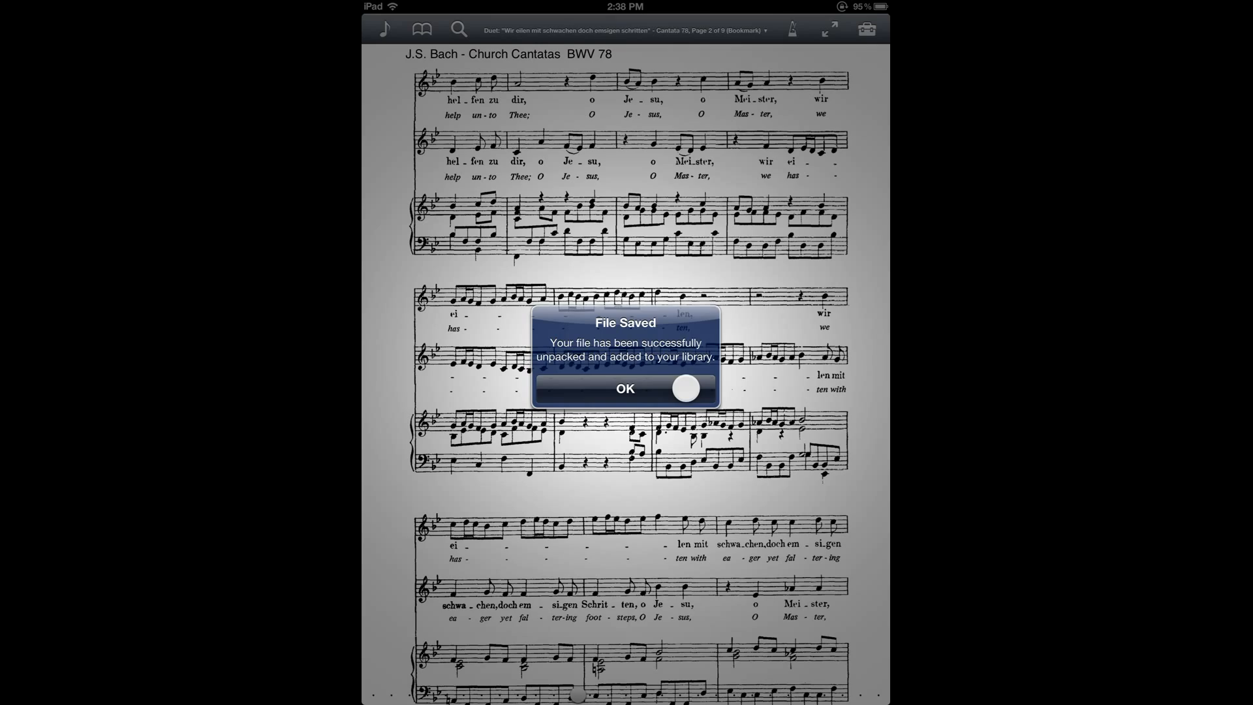
# - Dismiss the File Saved alert and show the setlists list from the library menu
pyautogui.click(624, 389)
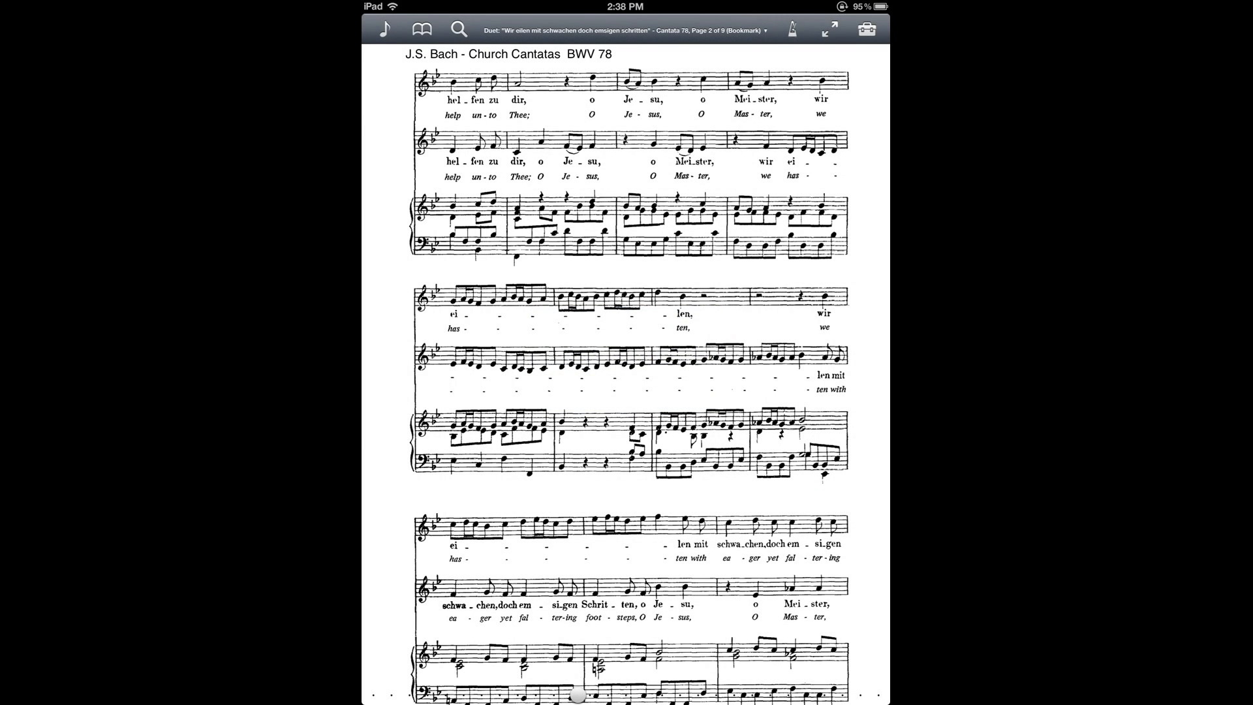
pyautogui.click(385, 29)
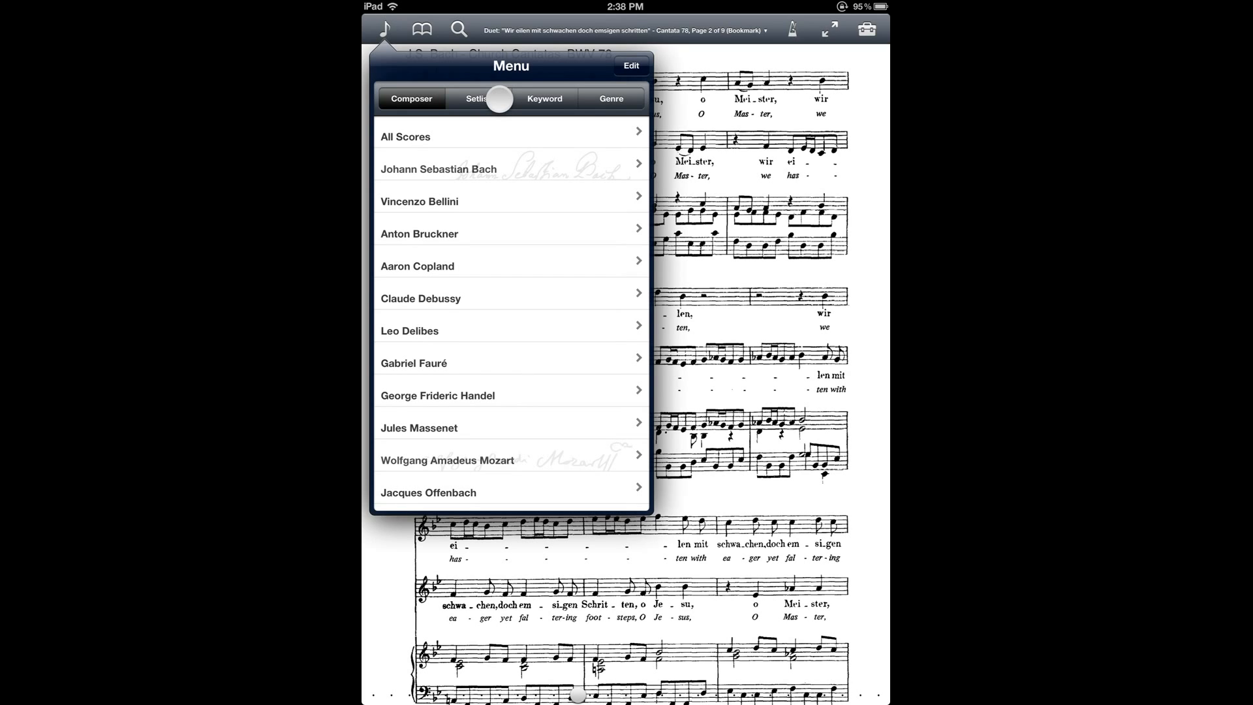
pyautogui.click(477, 98)
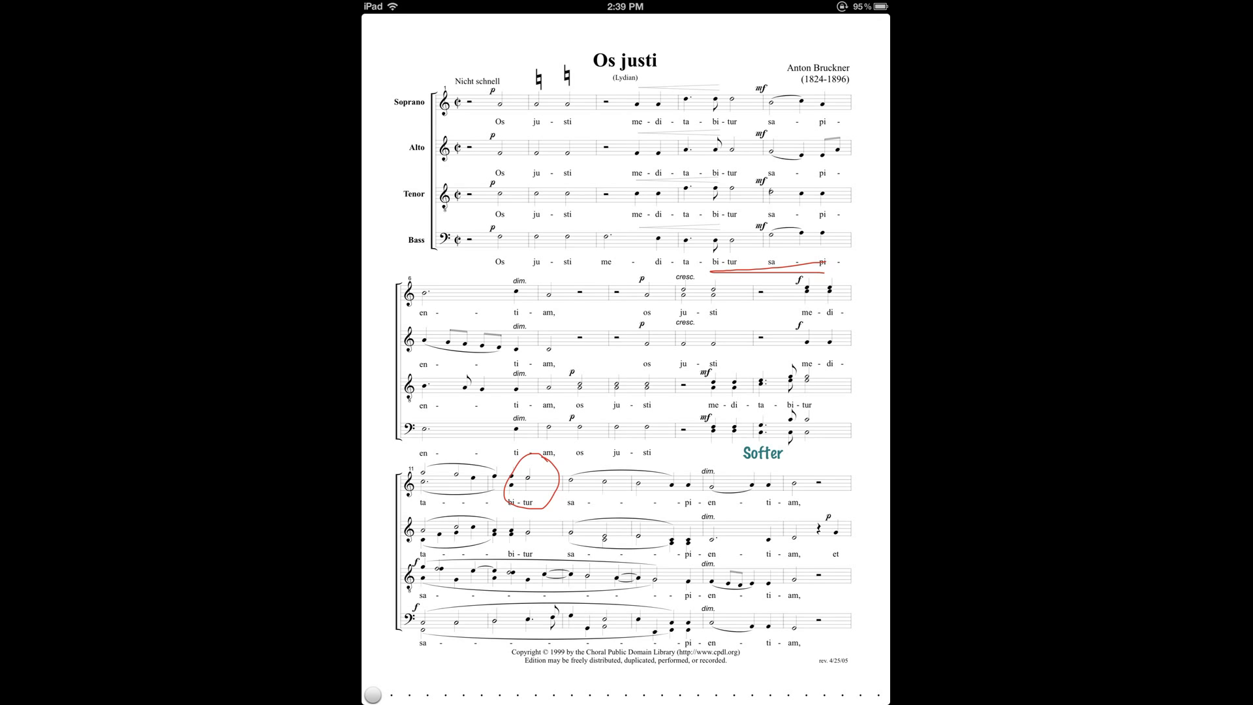
pyautogui.click(385, 29)
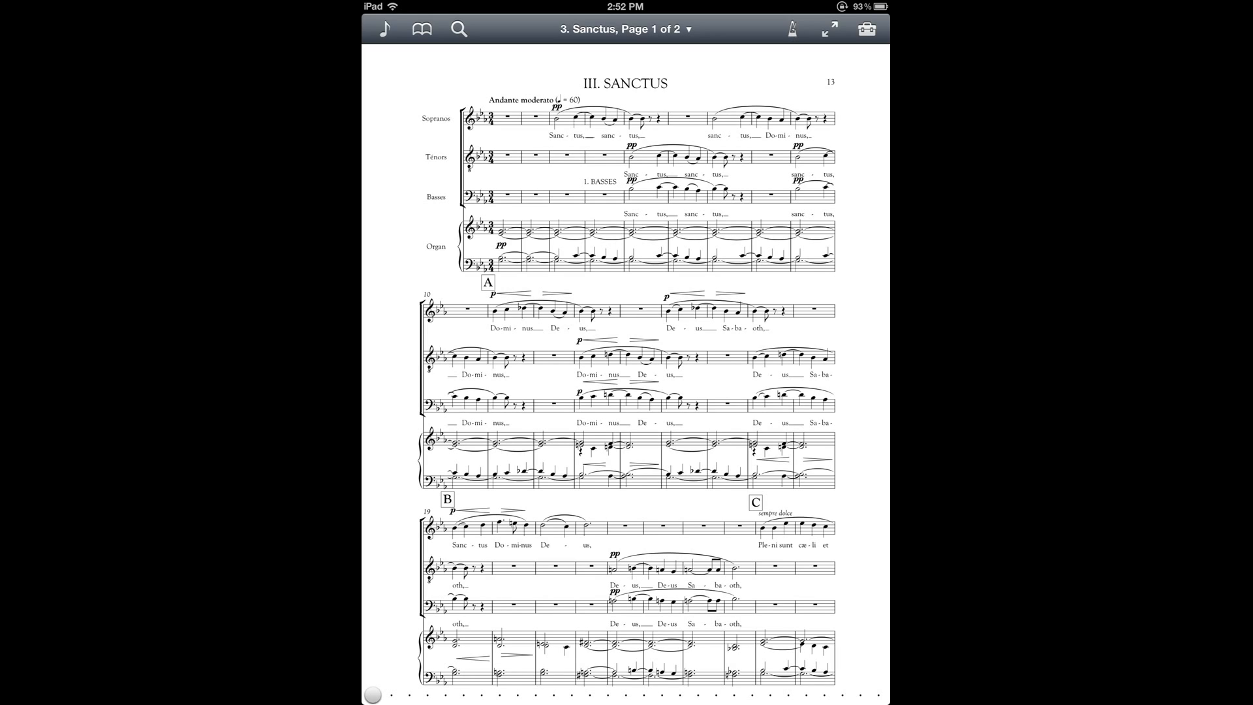
# - Show Choir Concert's four scores: Os Justi, Cantique de Jean Racine, Intermission, Sanctus
pyautogui.click(384, 29)
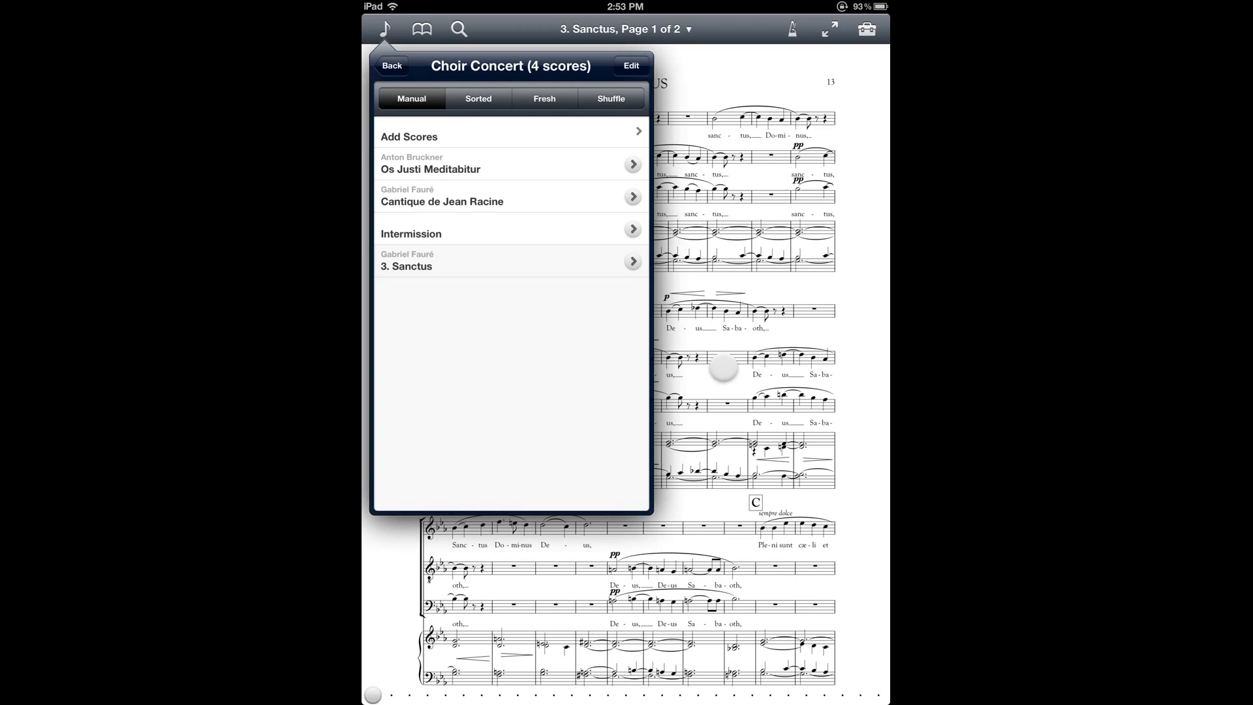
# - Dismiss the setlist popover and open the tools menu over the Sanctus score
pyautogui.click(384, 28)
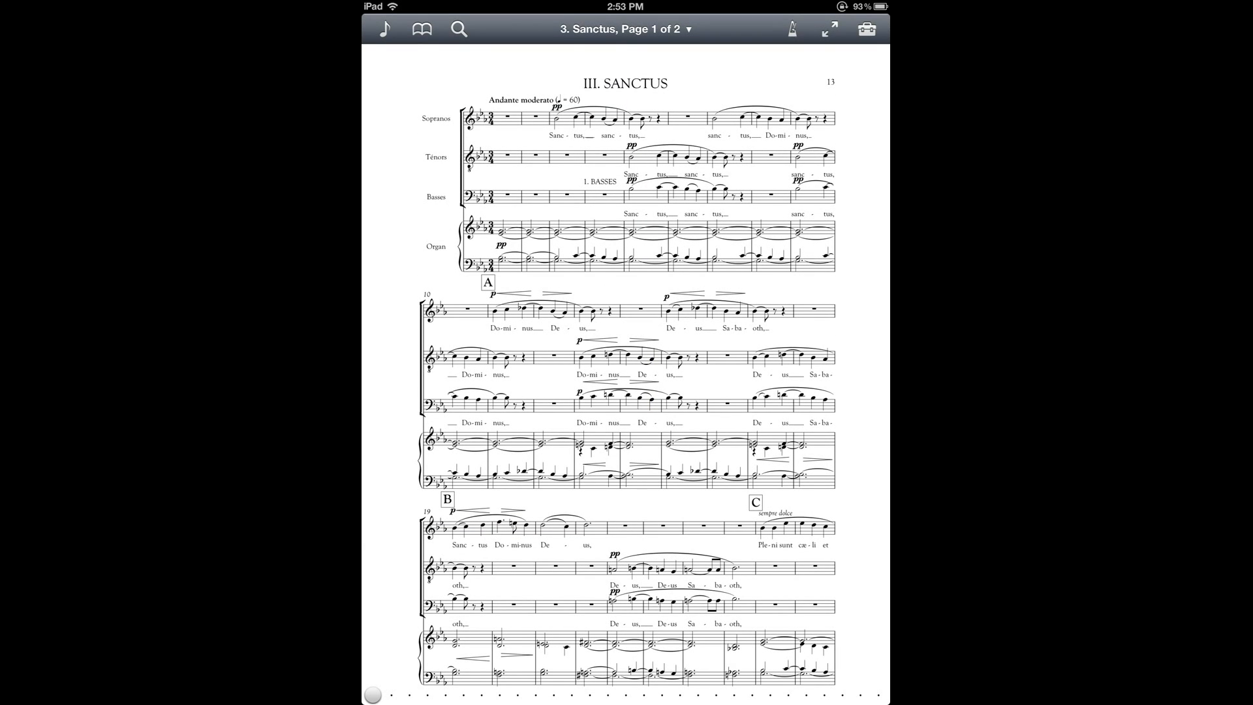
pyautogui.click(866, 29)
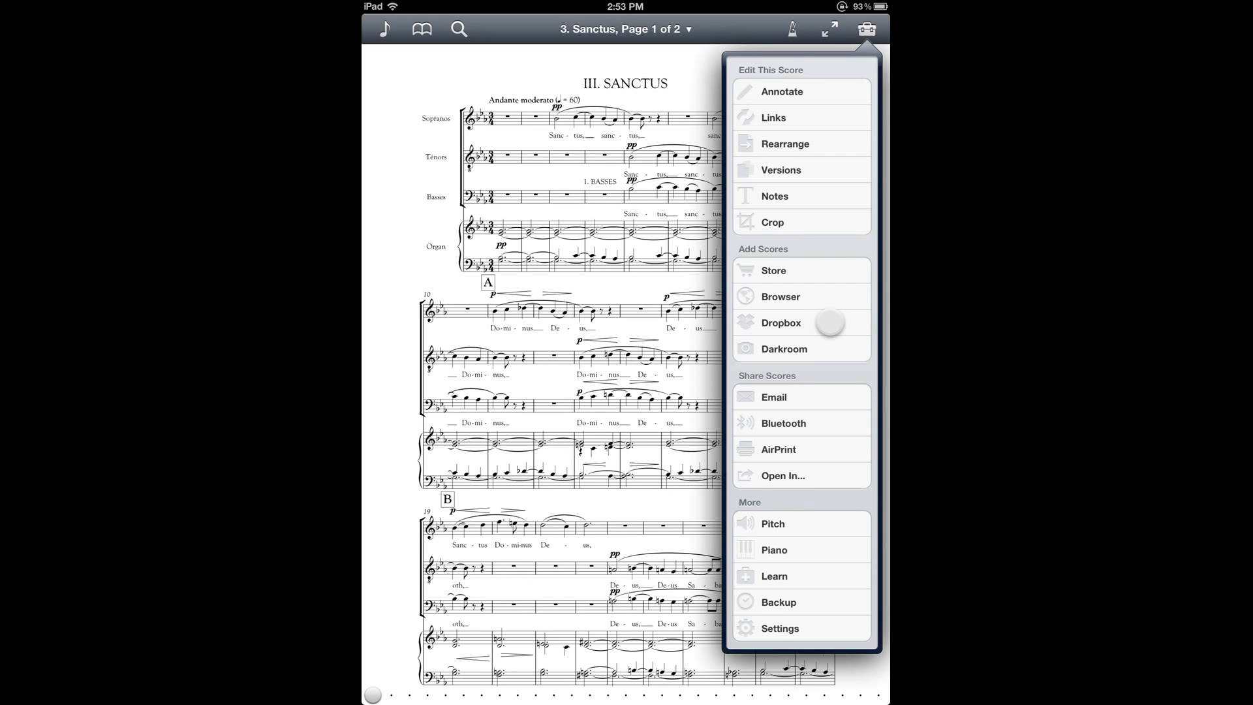
# - Open Dropbox under Add Scores to show the composer folders from Bach to Offenbach
pyautogui.click(779, 321)
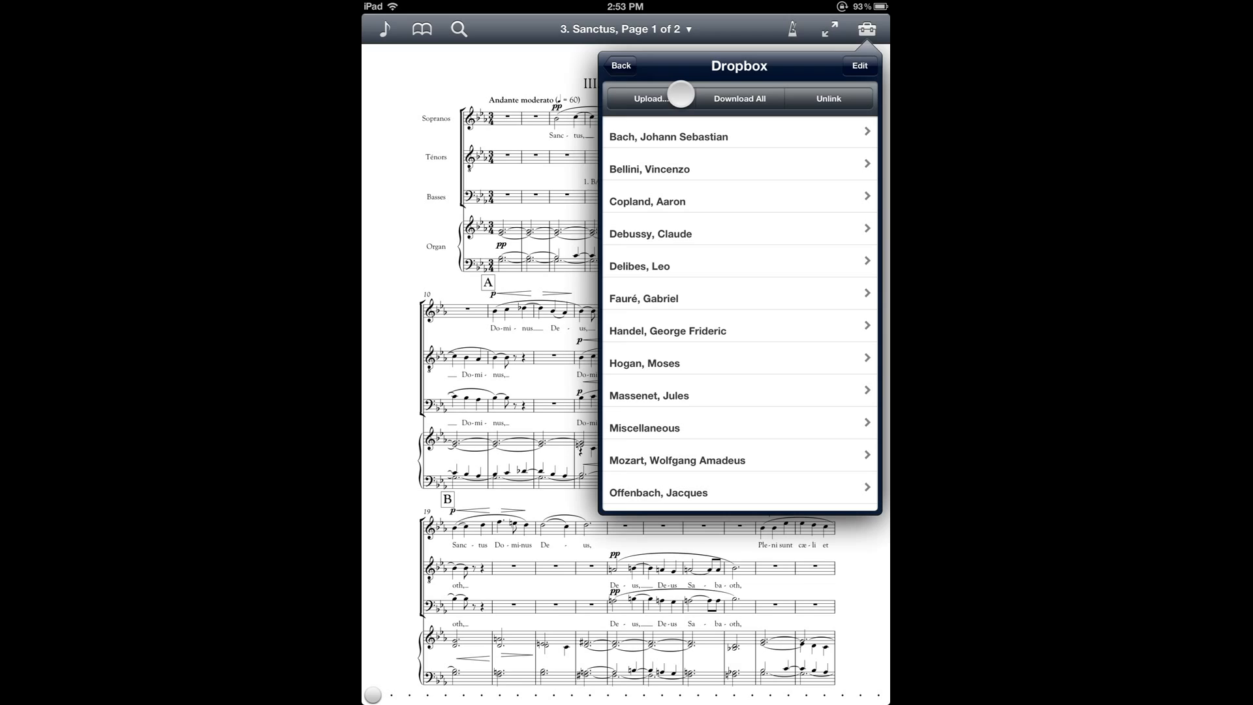
# - Open the Dropbox Upload list of scores, setlists and backups
pyautogui.click(649, 98)
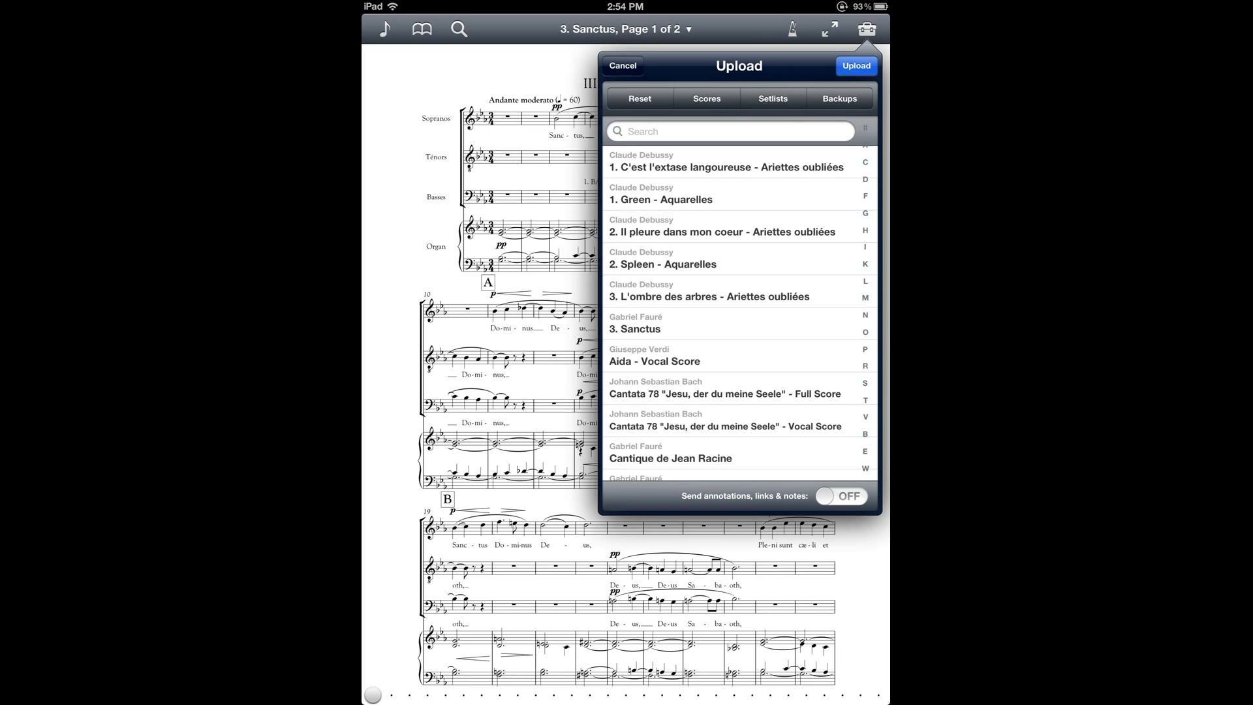
# - Scroll the upload list down to the setlists and backups, with no items checked
pyautogui.scroll(-3)
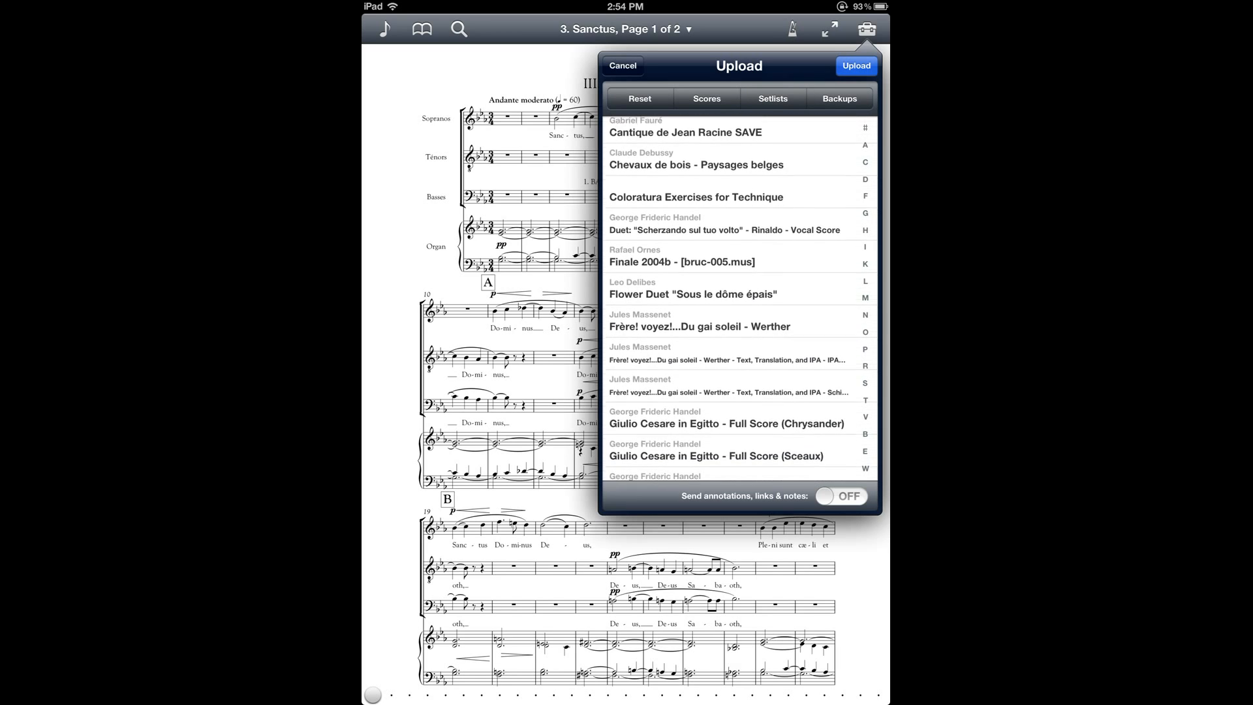
pyautogui.scroll(-3)
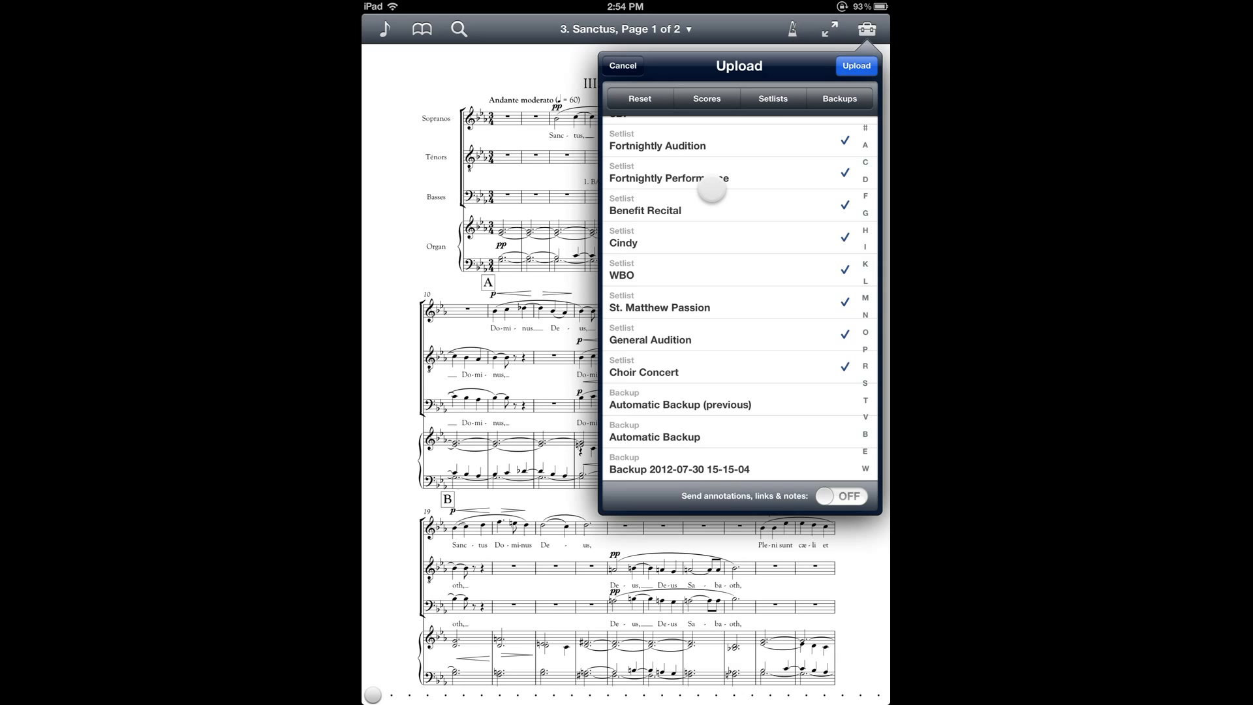
pyautogui.scroll(-3)
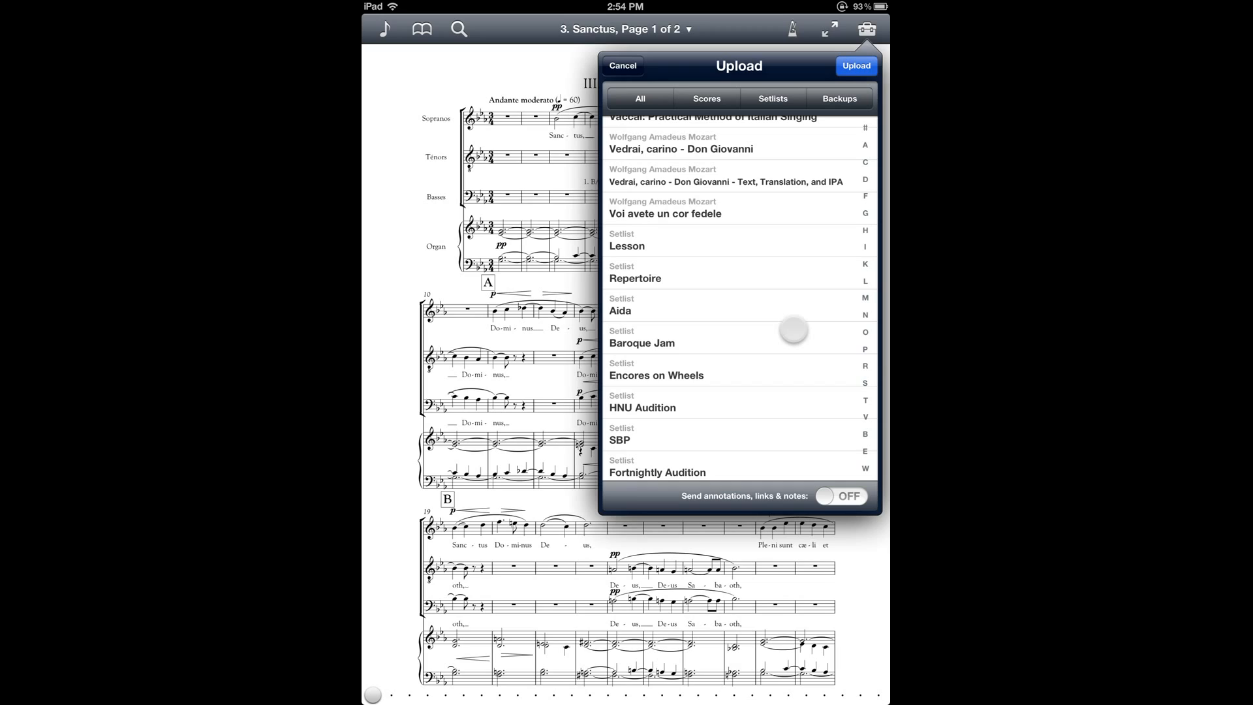
pyautogui.scroll(-3)
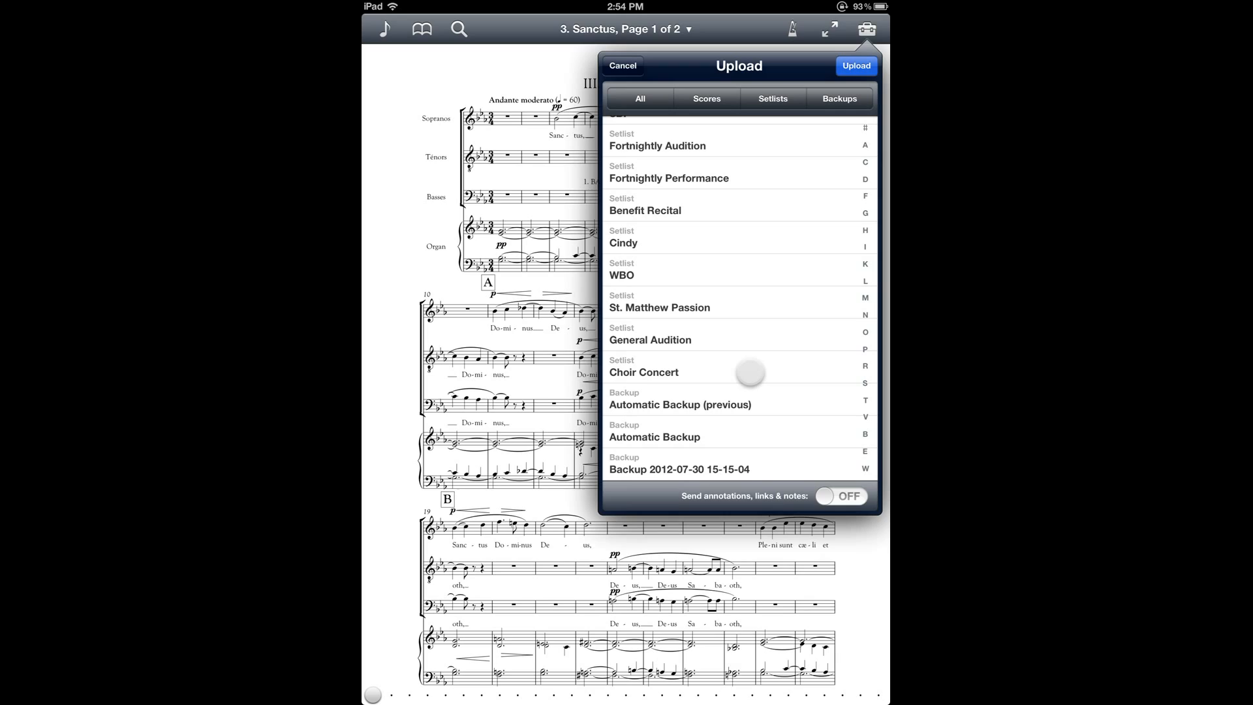
# - Mark only Choir Concert for upload, annotations left off, and send it to Dropbox
pyautogui.click(644, 371)
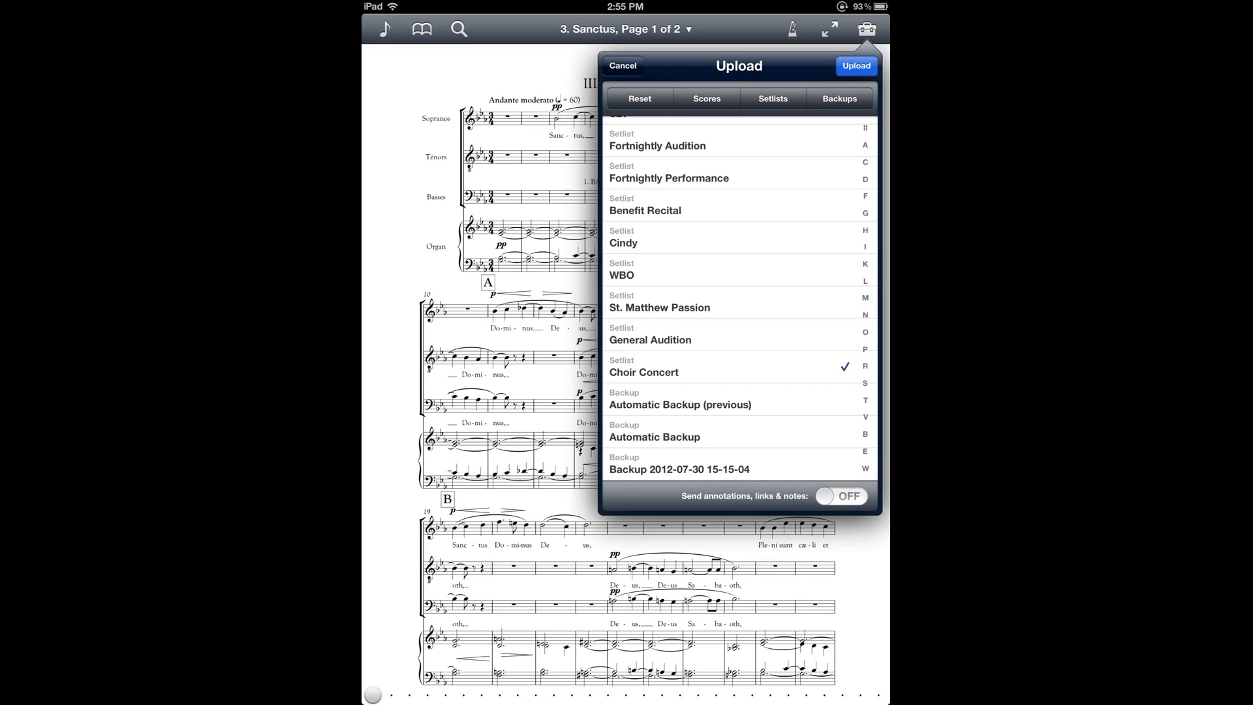
pyautogui.click(840, 495)
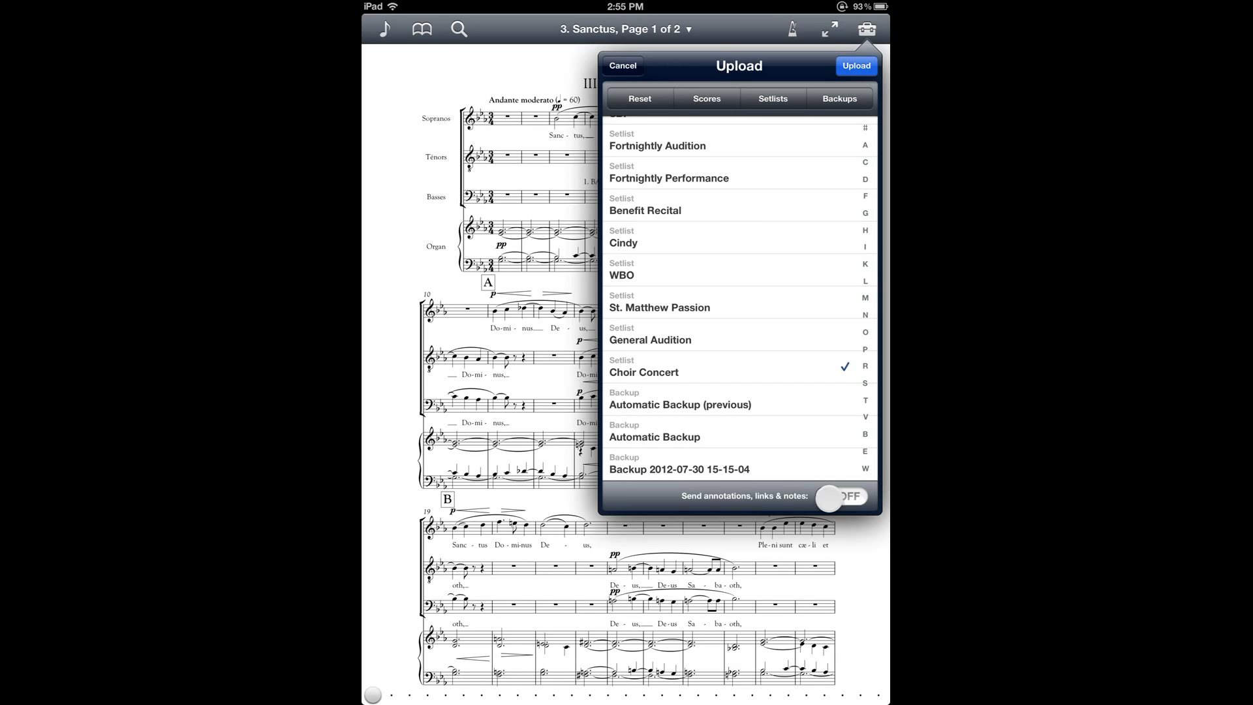
pyautogui.click(840, 495)
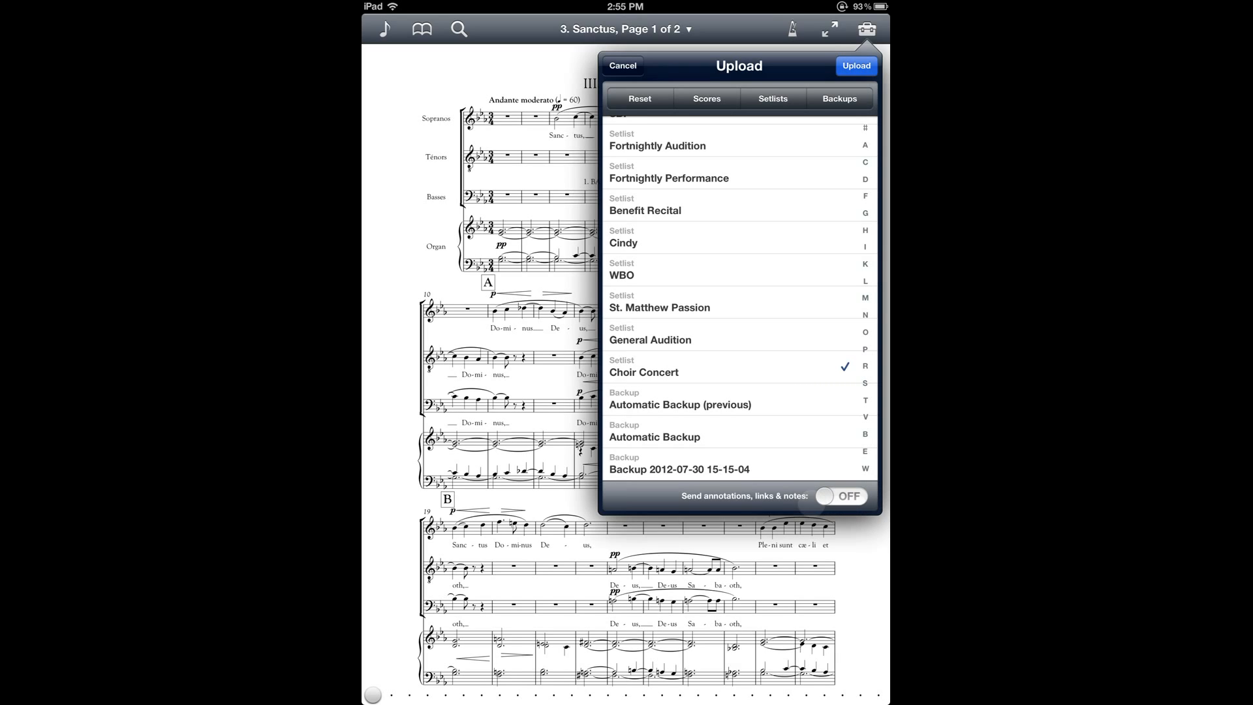
pyautogui.click(854, 65)
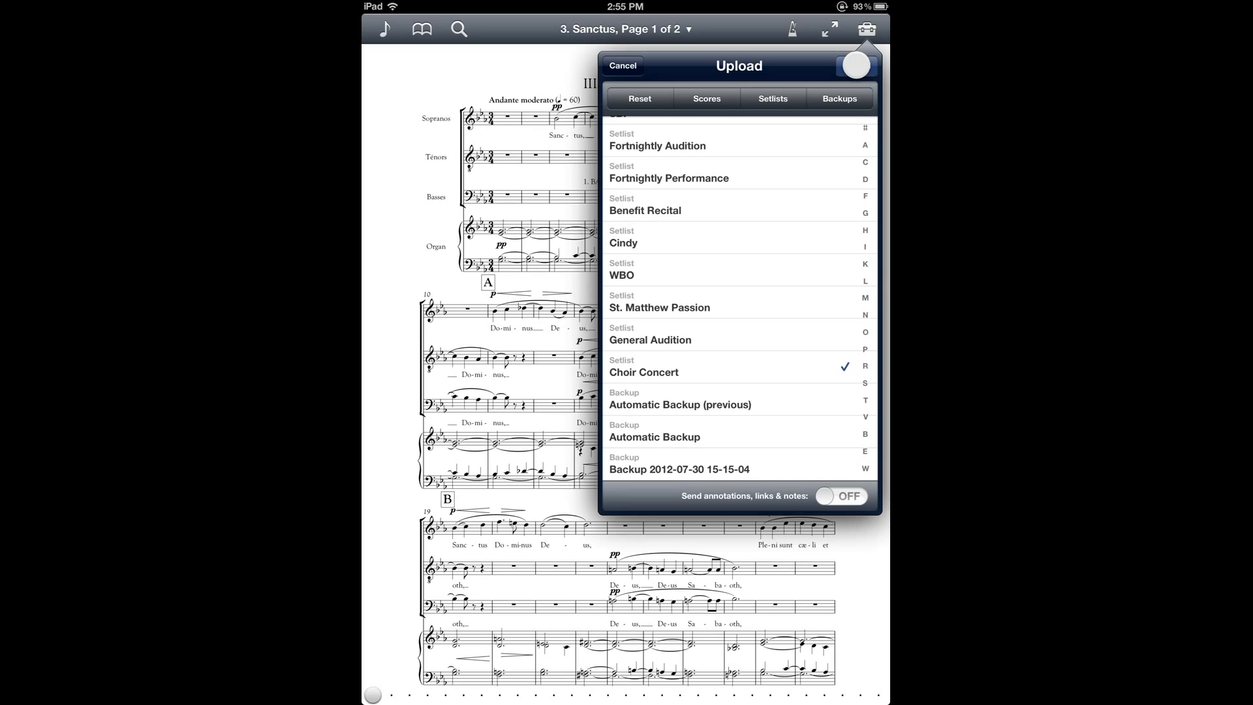
# - Choose Setlist Only for the Choir Concert upload, excluding its scores
pyautogui.click(643, 371)
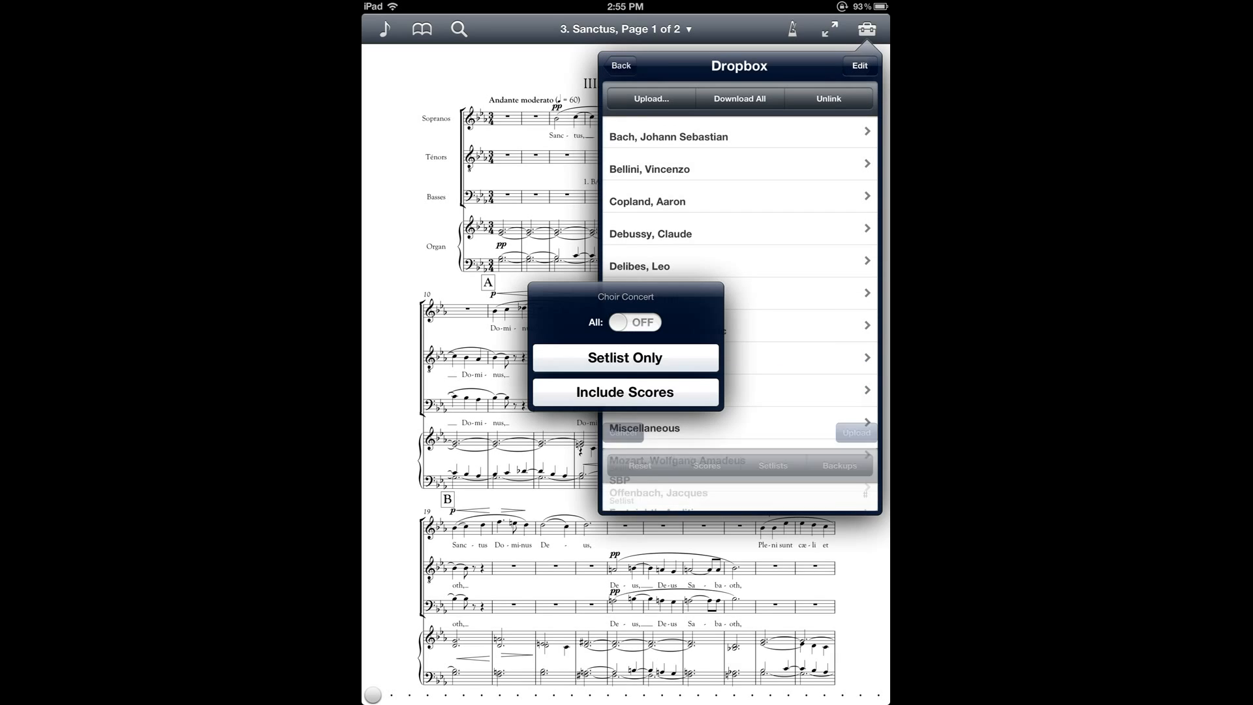
pyautogui.click(626, 357)
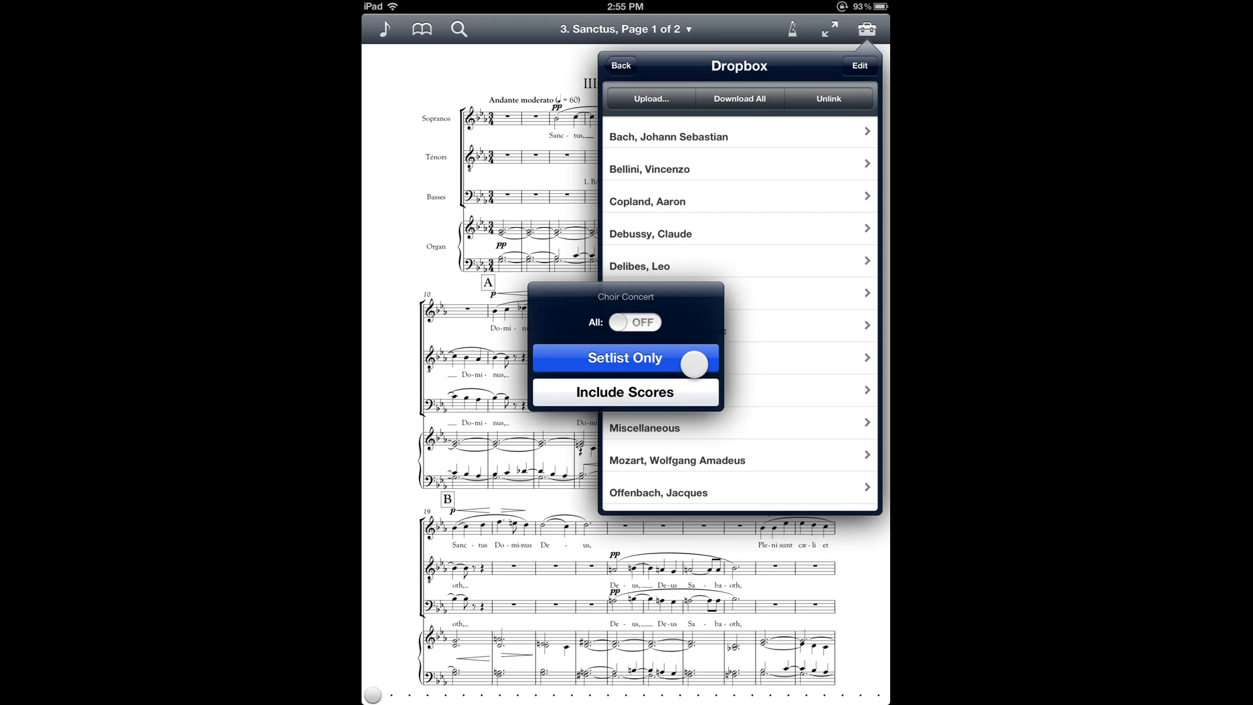